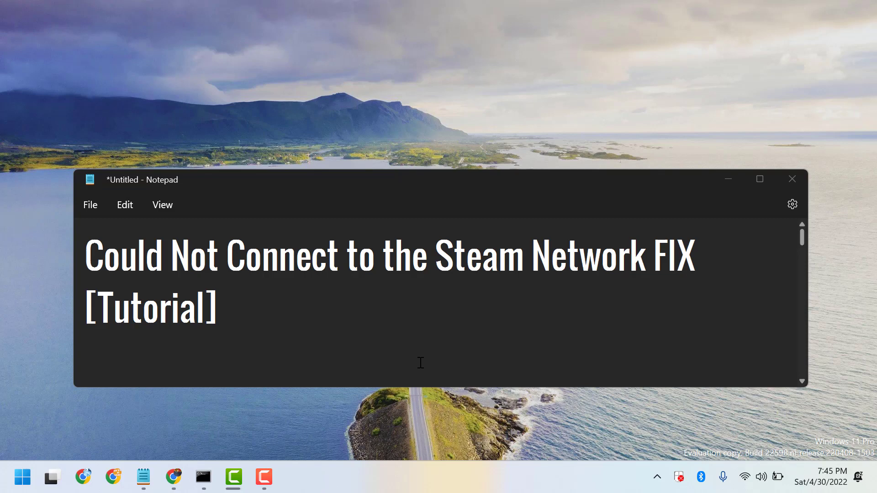
mouse_move(706, 188)
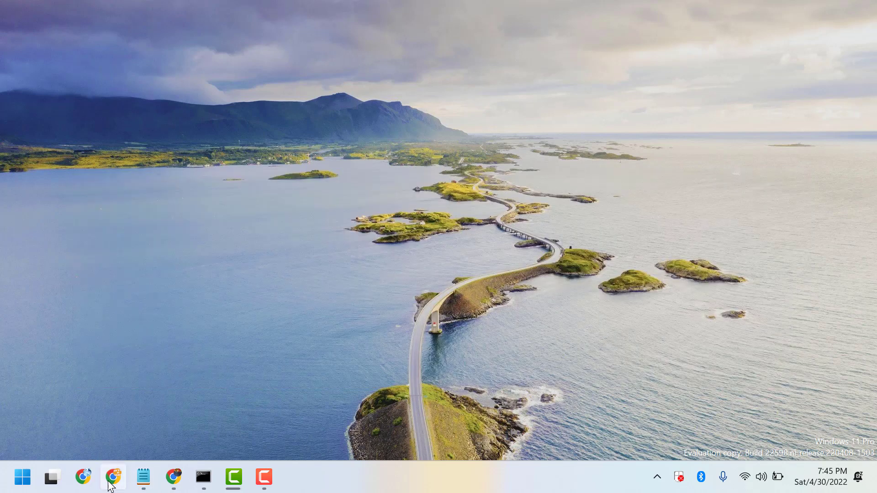
- Launch Google Chrome from the taskbar
left_click(112, 477)
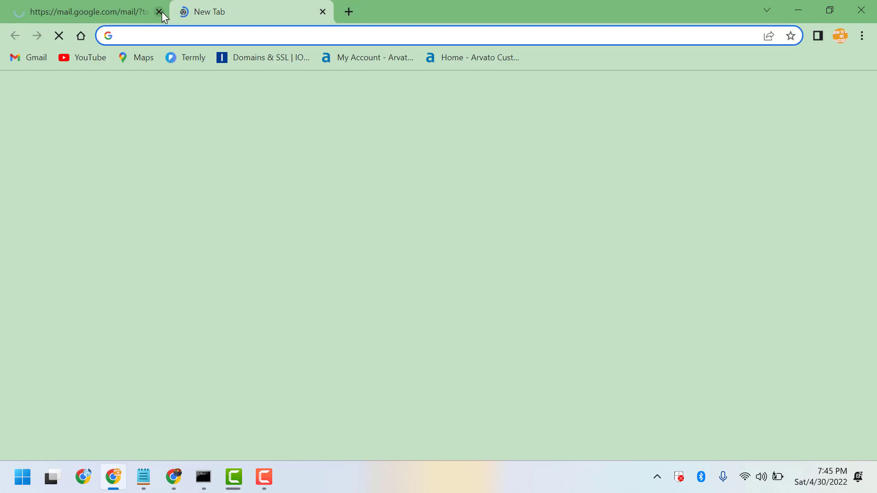
- Close the Gmail tab and navigate to the steamstat.us Steam status site
left_click(158, 11)
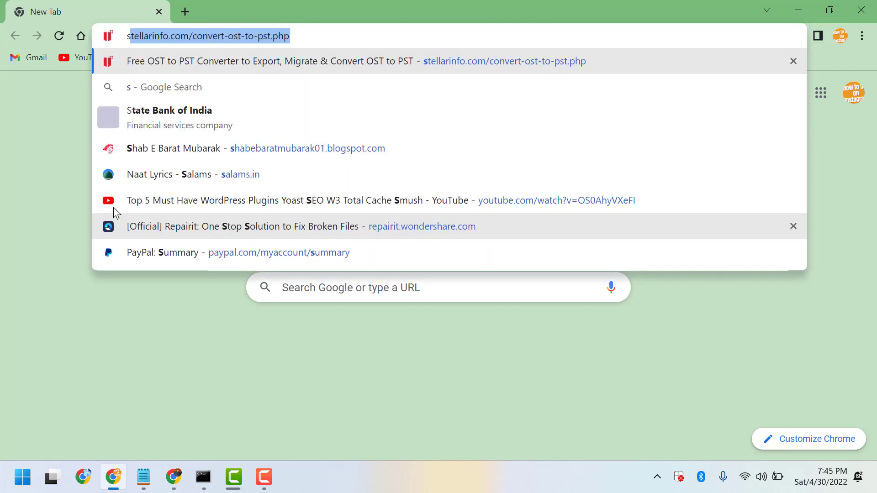
type("stea")
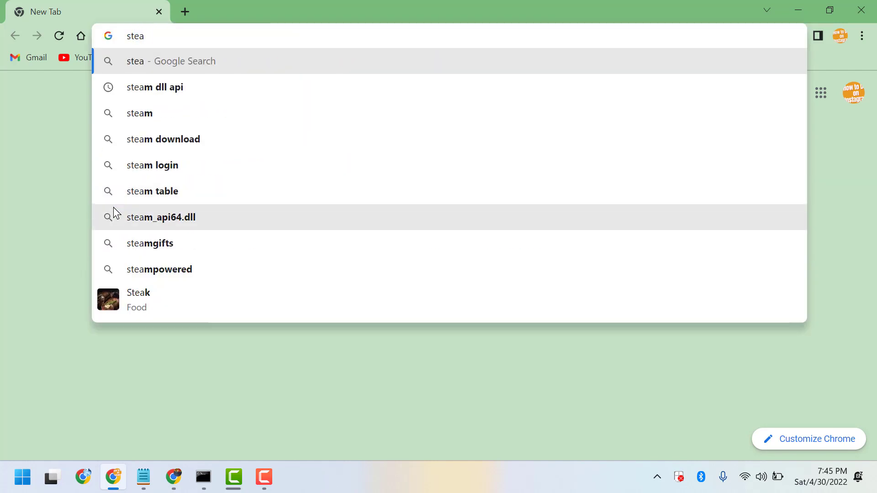
type("mst")
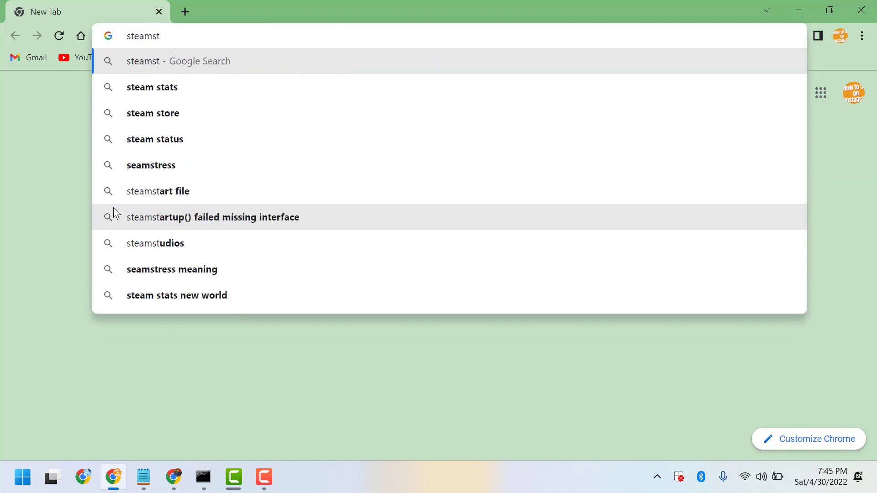
type("at")
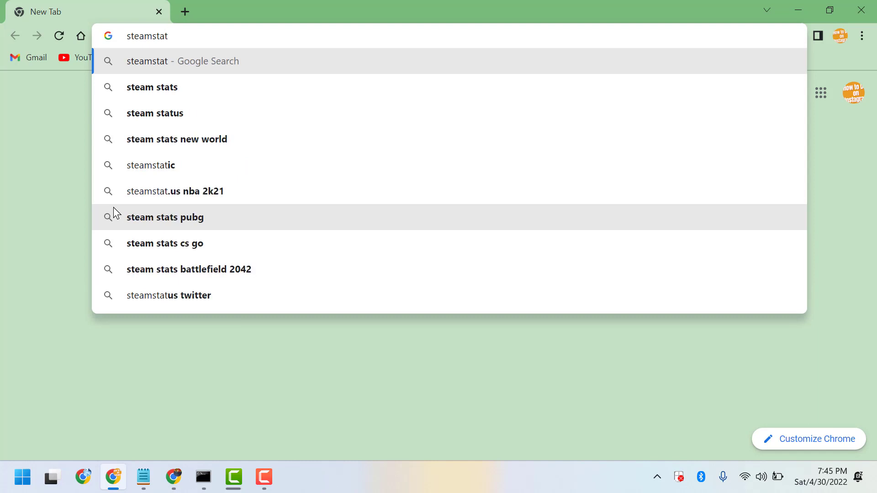
type(".u")
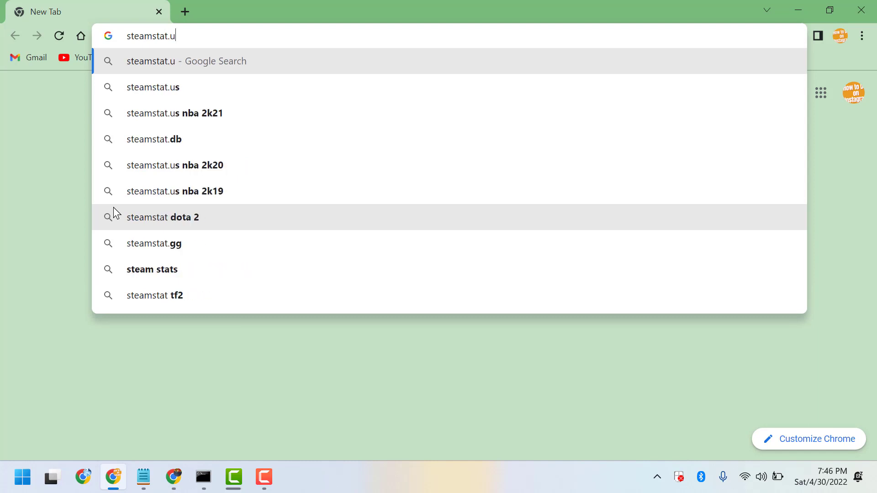
type("s")
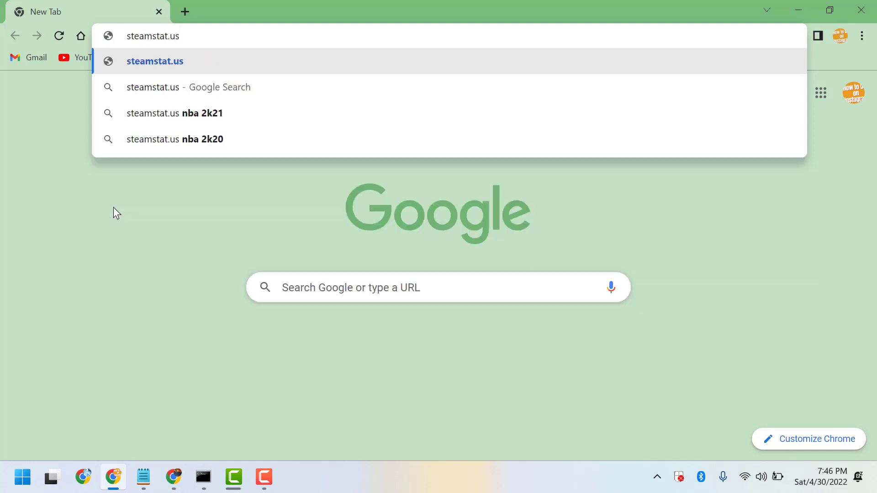
left_click(156, 61)
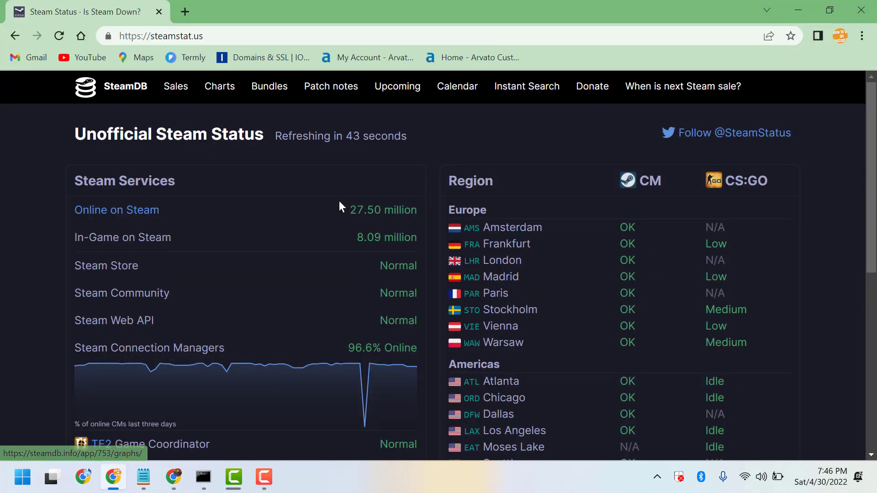
- Scroll through the steamstat.us Steam Services and Region status tables to review server states
scroll("down", 3)
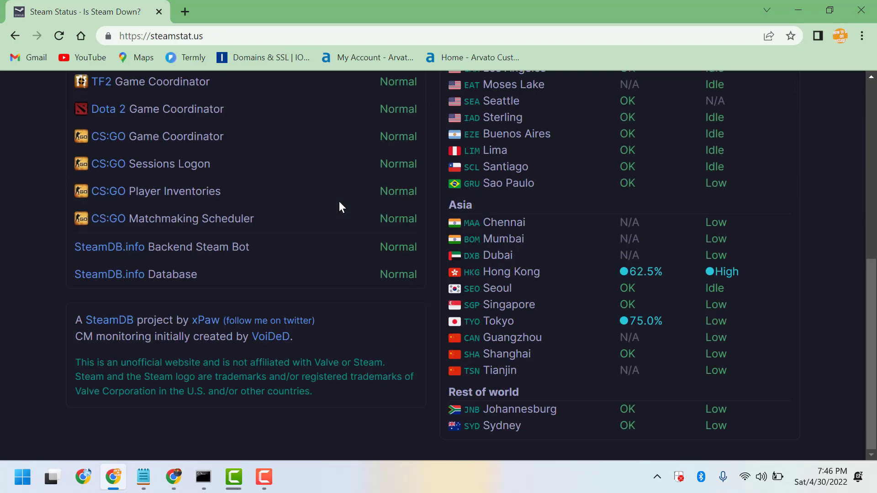
scroll("up", 3)
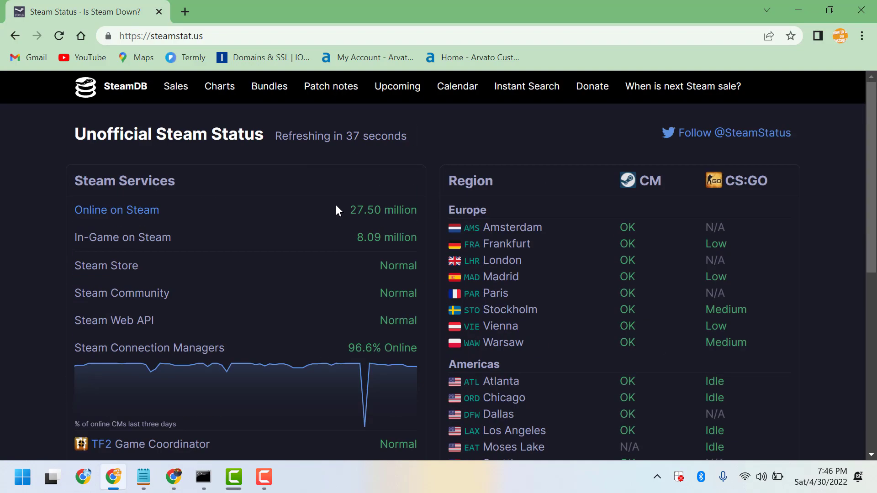
mouse_move(576, 198)
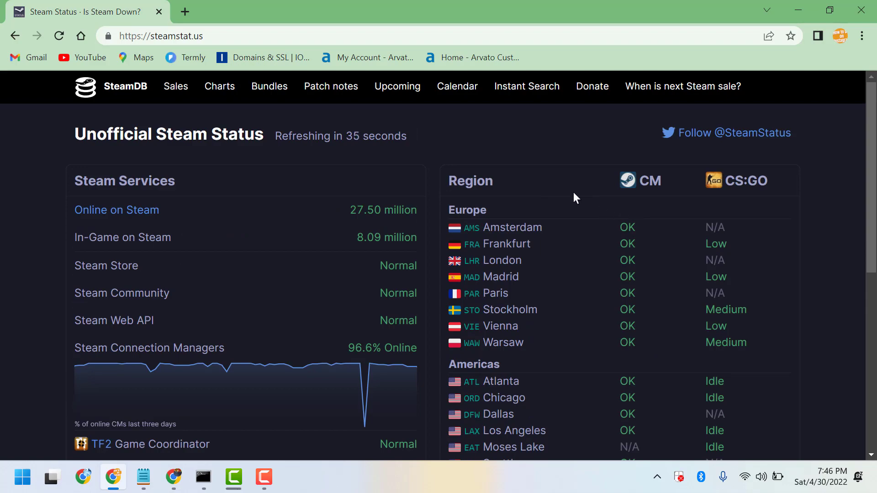
scroll("down", 3)
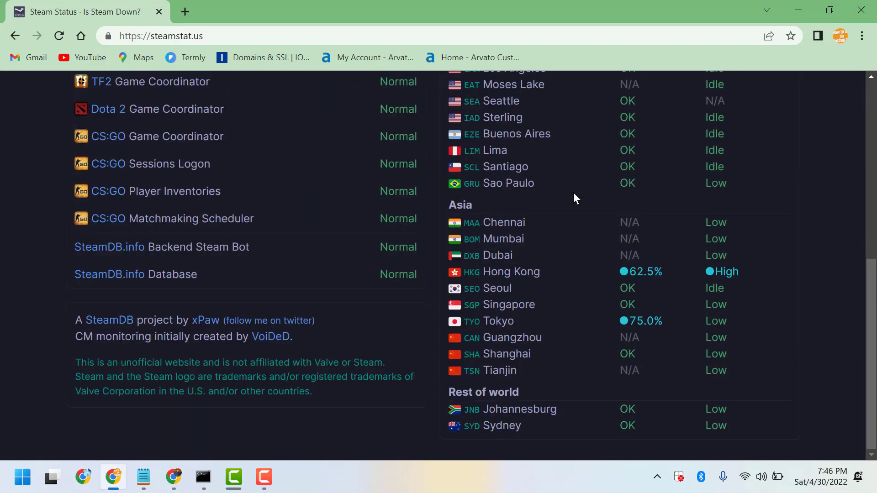
scroll("up", 3)
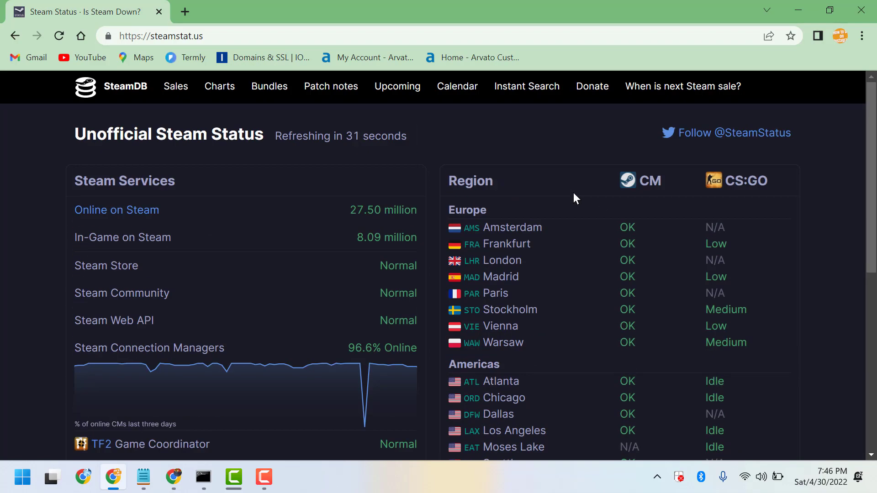
mouse_move(556, 222)
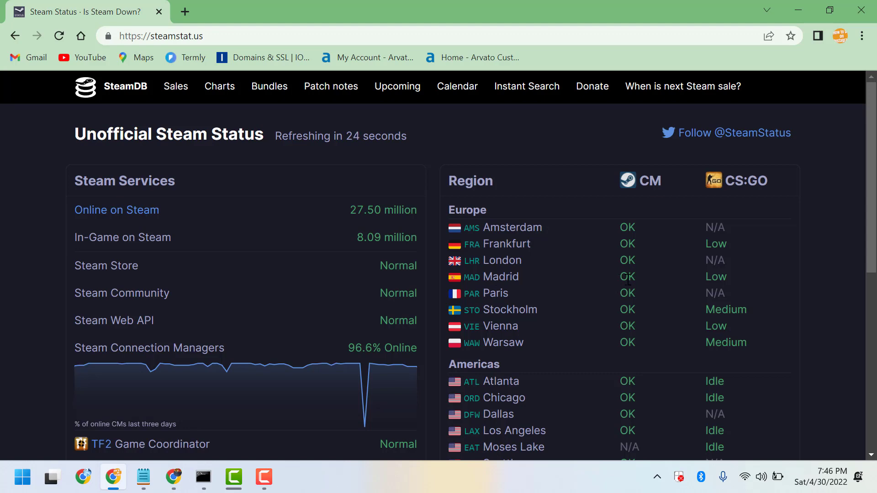
mouse_move(415, 231)
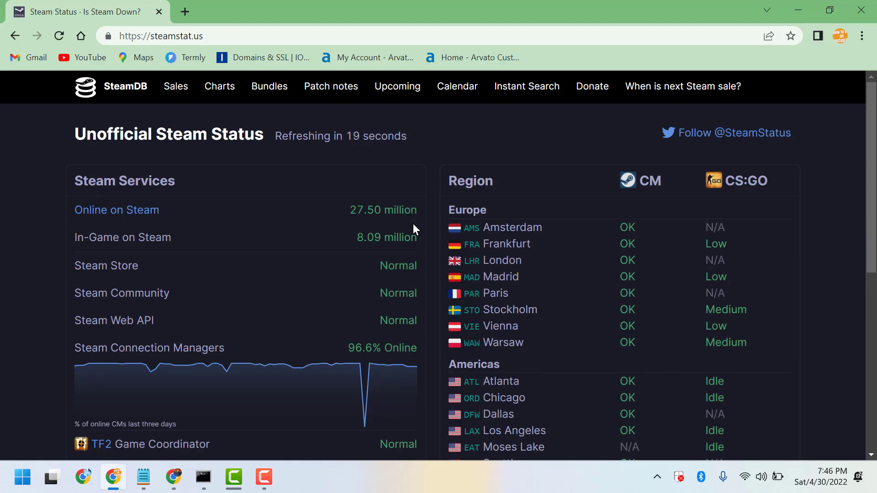
mouse_move(552, 252)
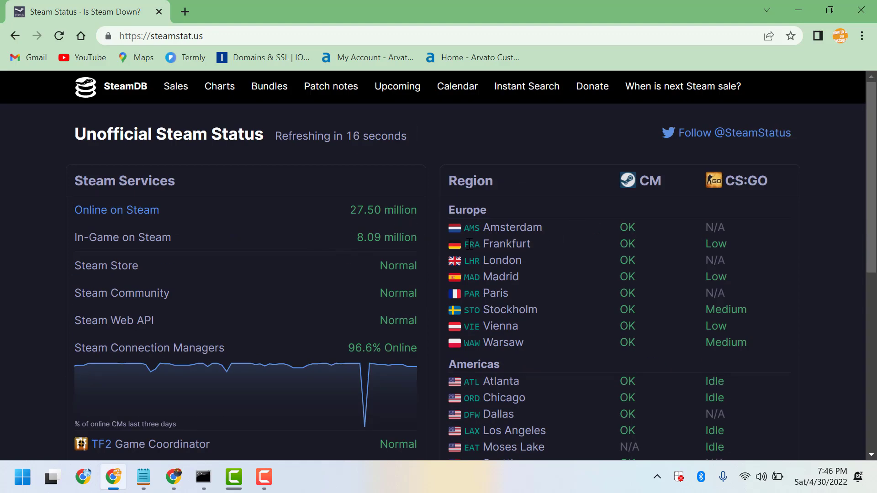
scroll("down", 3)
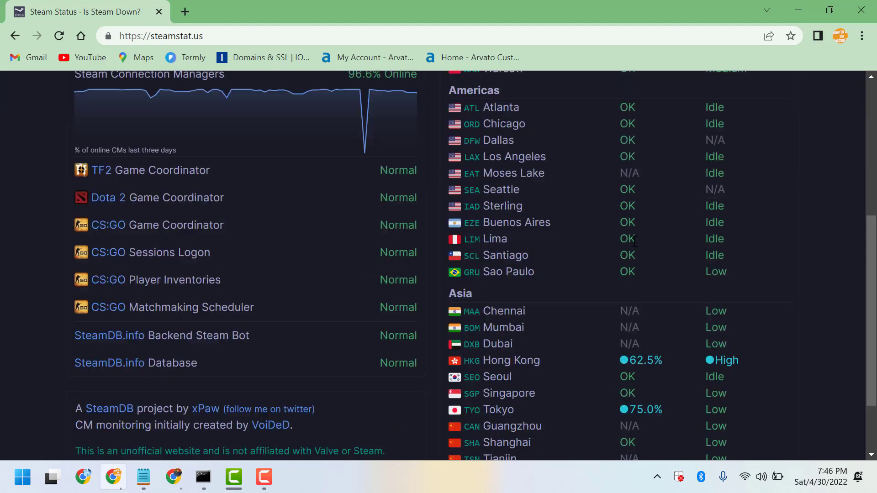
scroll("down", 3)
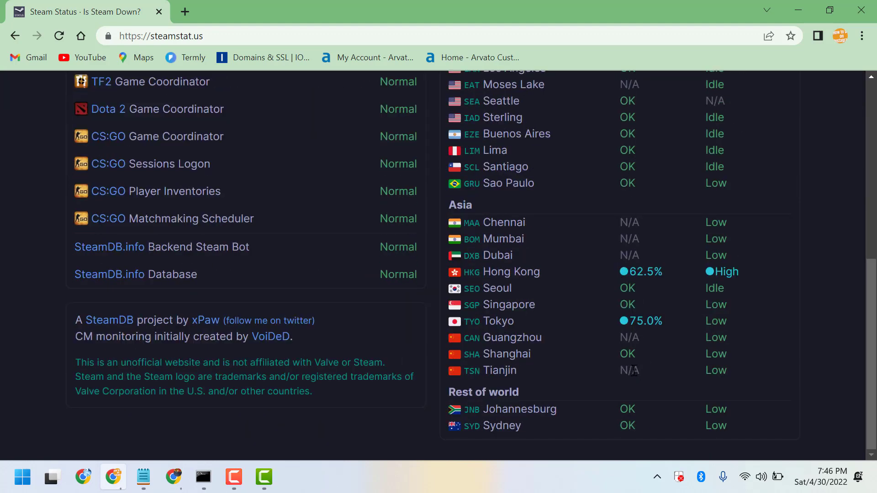
mouse_move(364, 266)
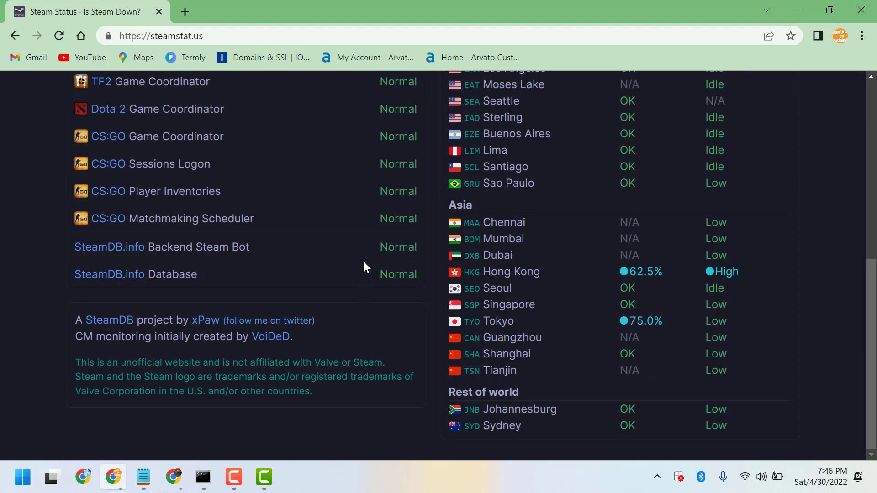
scroll("up", 3)
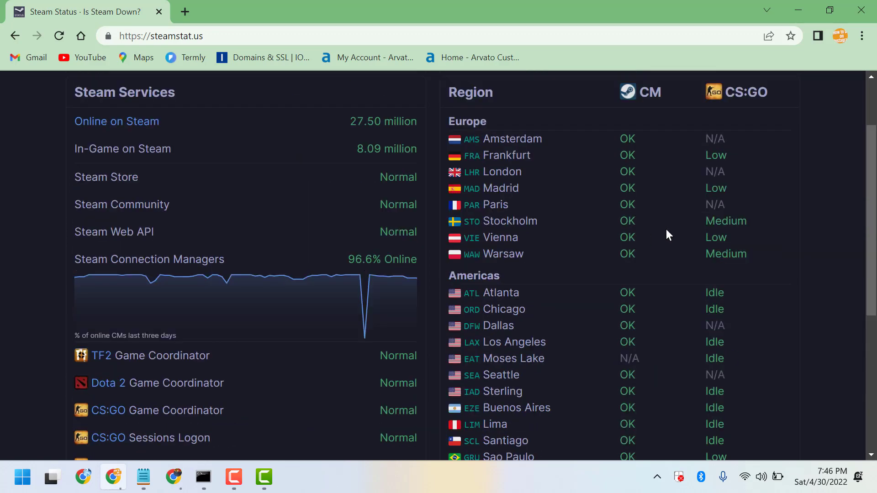
scroll("up", 3)
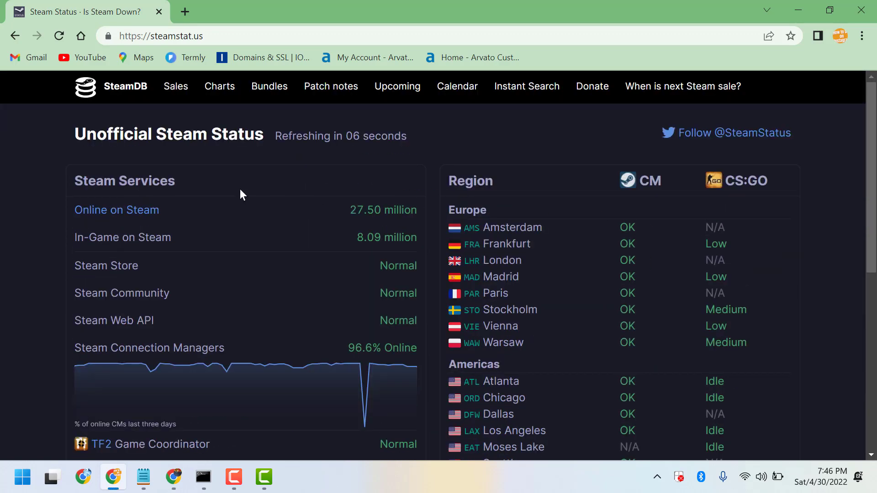
mouse_move(243, 116)
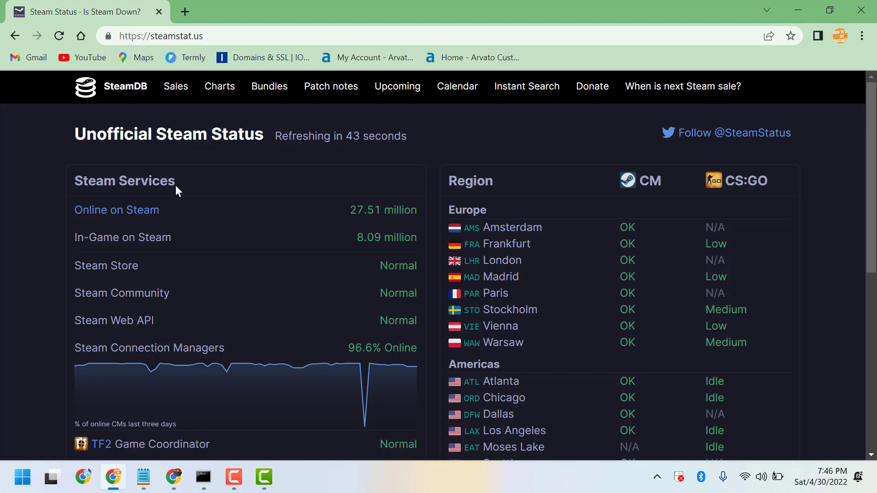
mouse_move(342, 190)
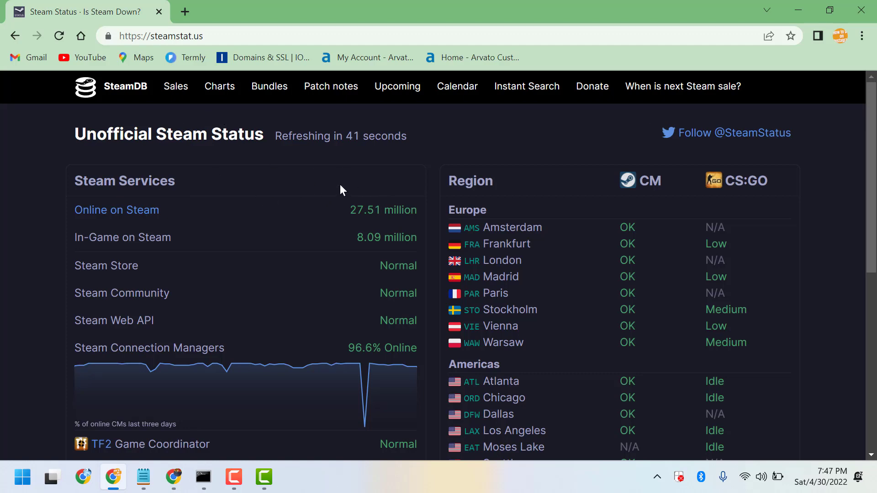
mouse_move(296, 195)
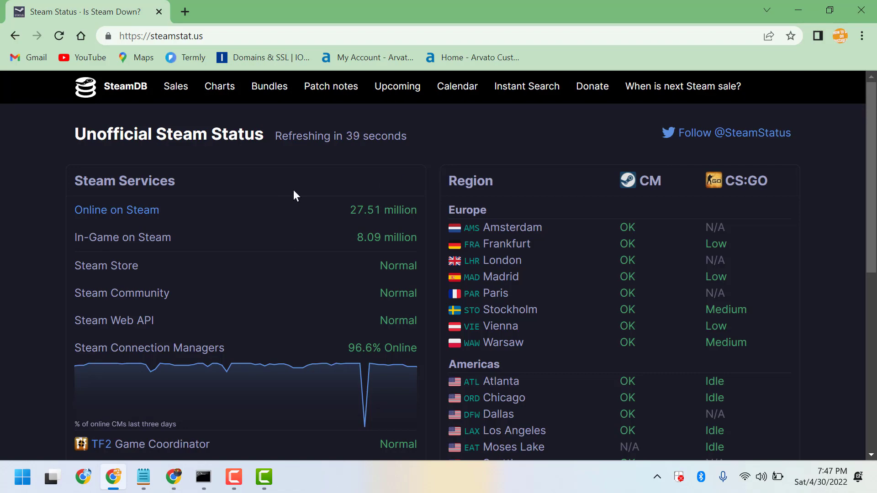
scroll("down", 3)
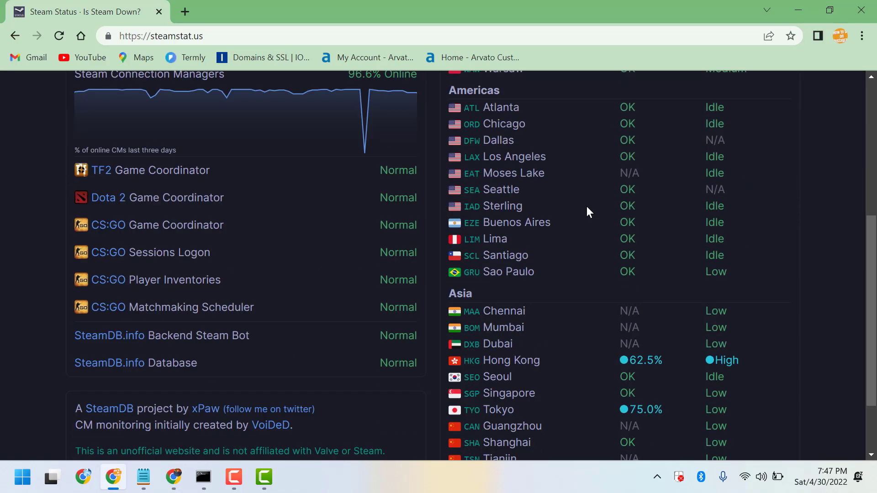
scroll("up", 3)
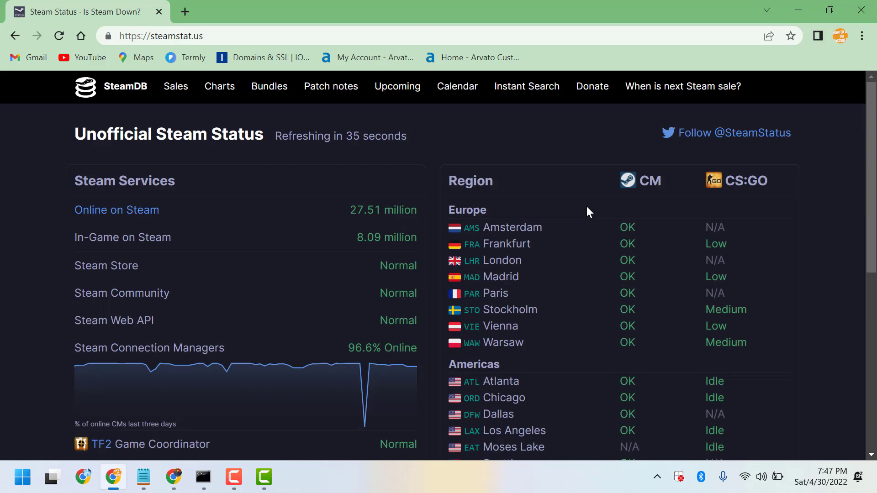
mouse_move(560, 218)
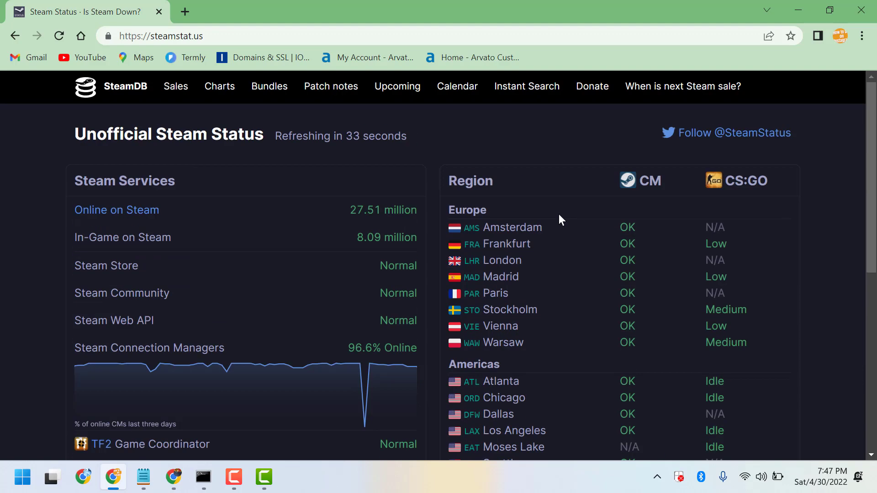
mouse_move(569, 250)
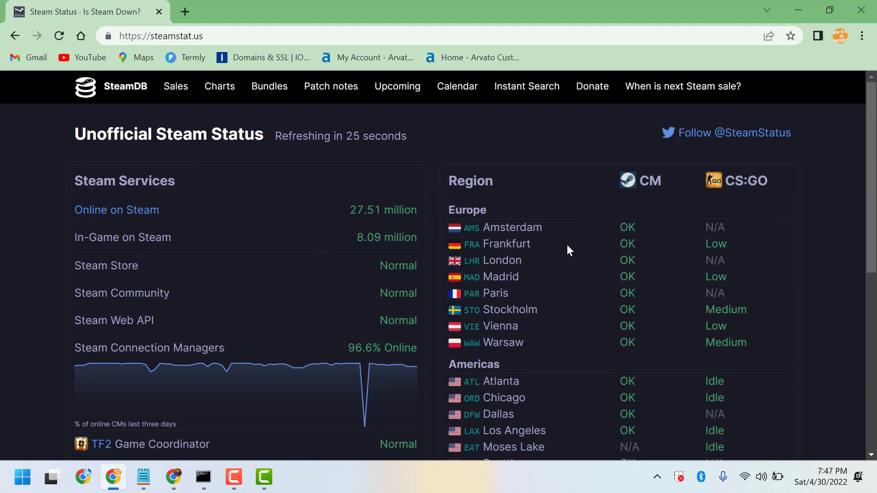
mouse_move(647, 248)
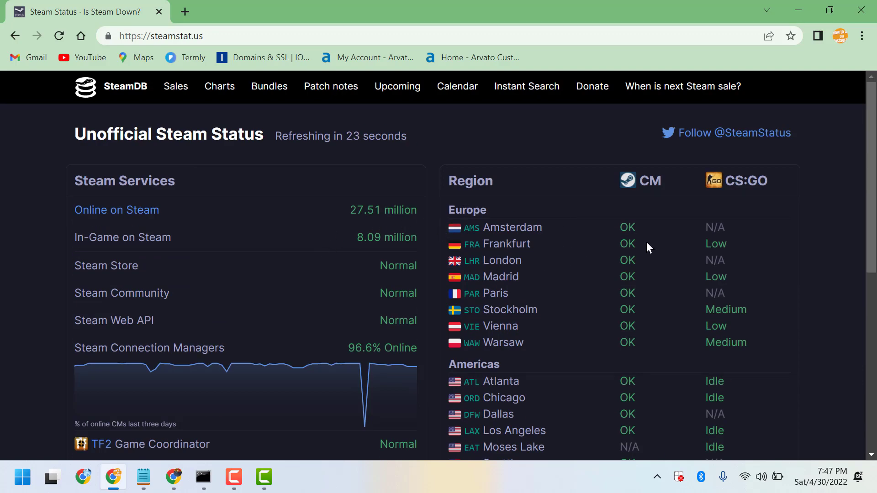
scroll("down", 3)
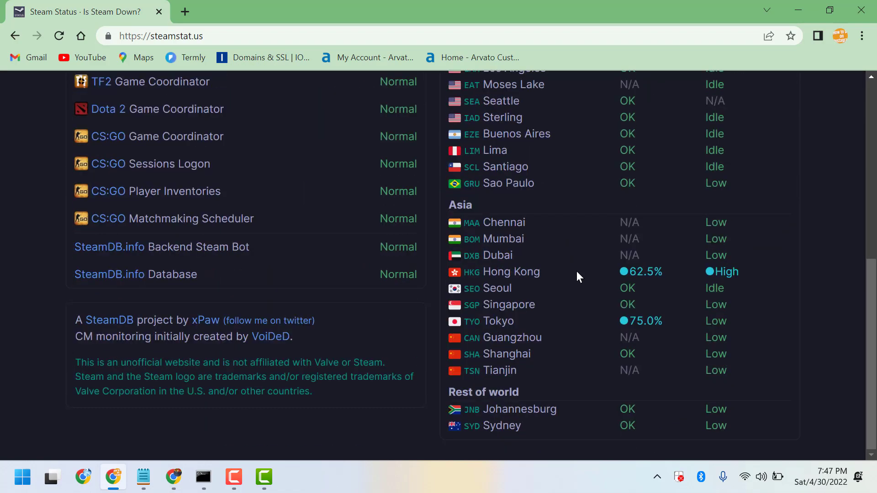
scroll("up", 3)
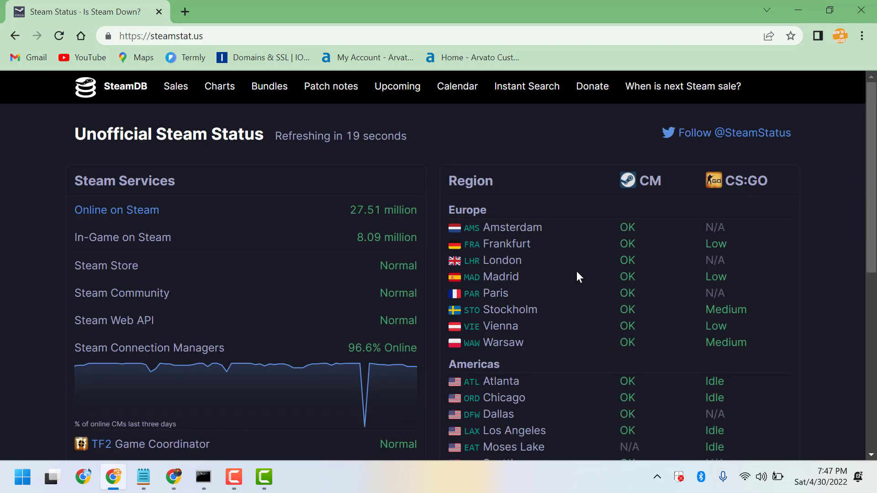
- Launch Windows Settings from Start and go to the Network & internet page, down to advanced options
left_click(21, 477)
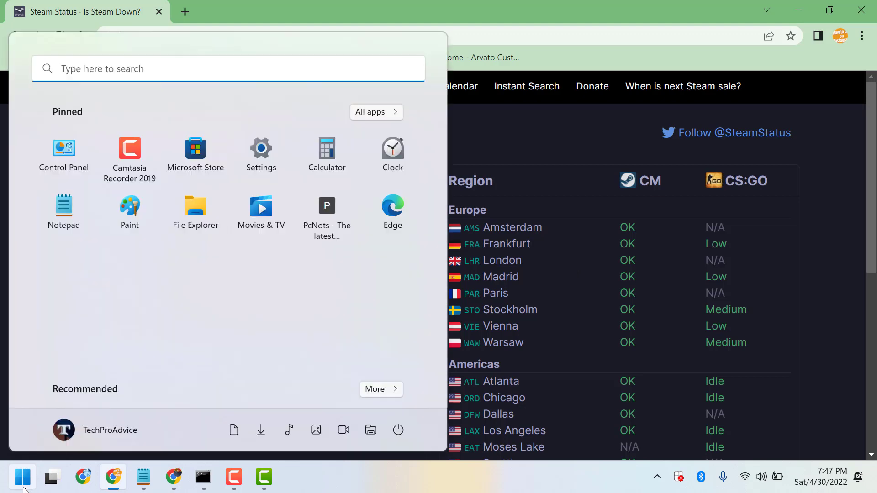
left_click(260, 150)
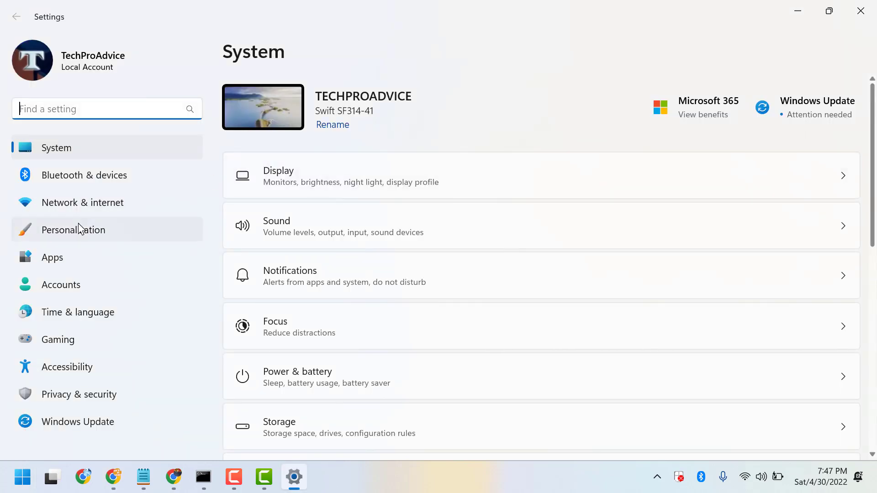
left_click(82, 203)
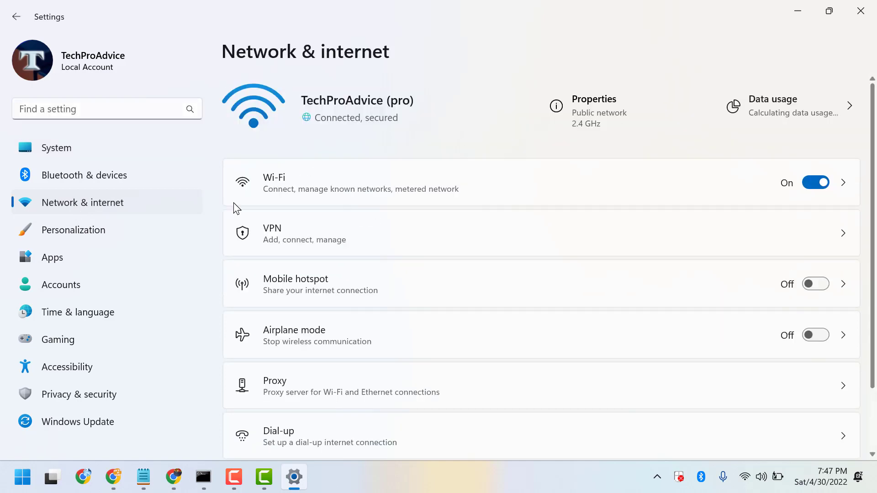
scroll("down", 3)
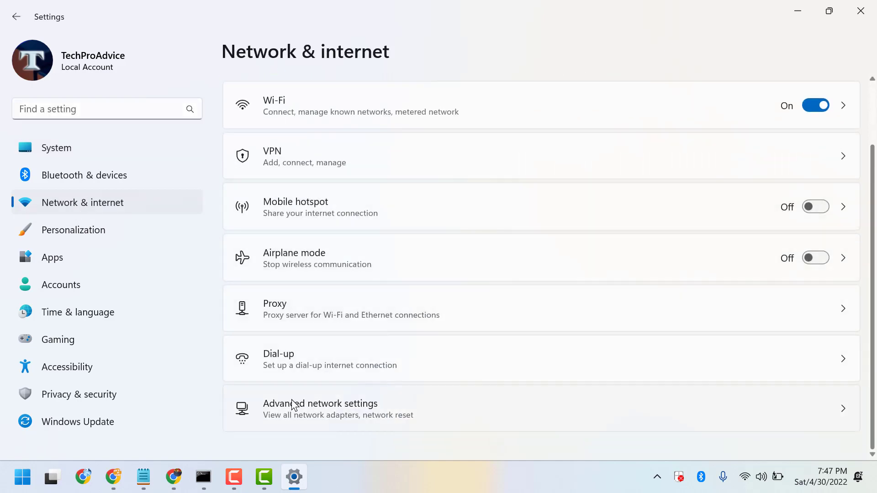
mouse_move(289, 412)
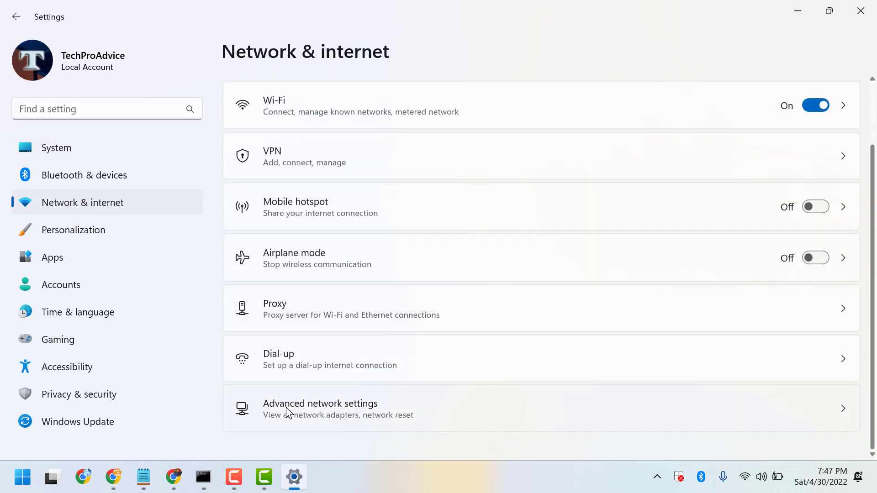
- Go into Advanced network settings to reveal the Network reset option
left_click(320, 408)
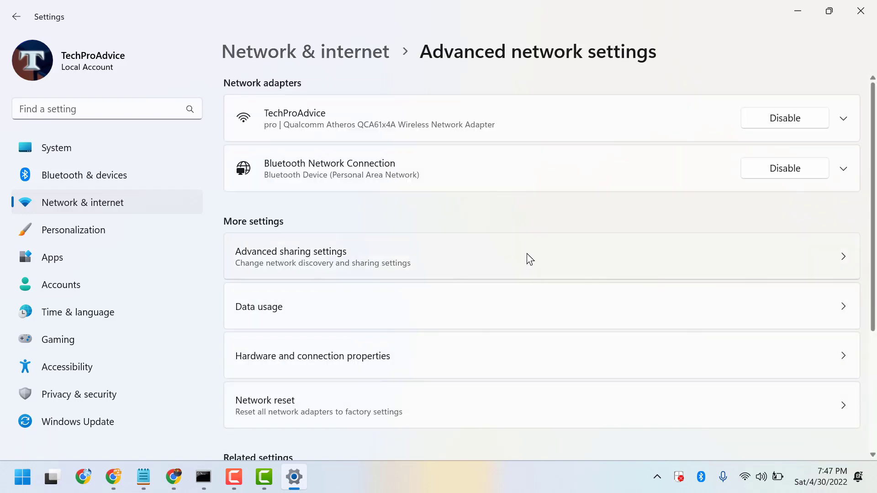
scroll("down", 3)
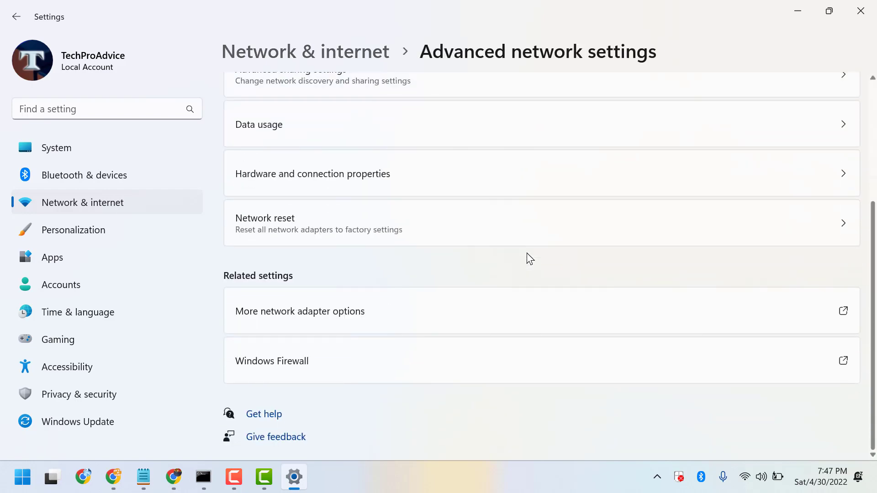
mouse_move(270, 241)
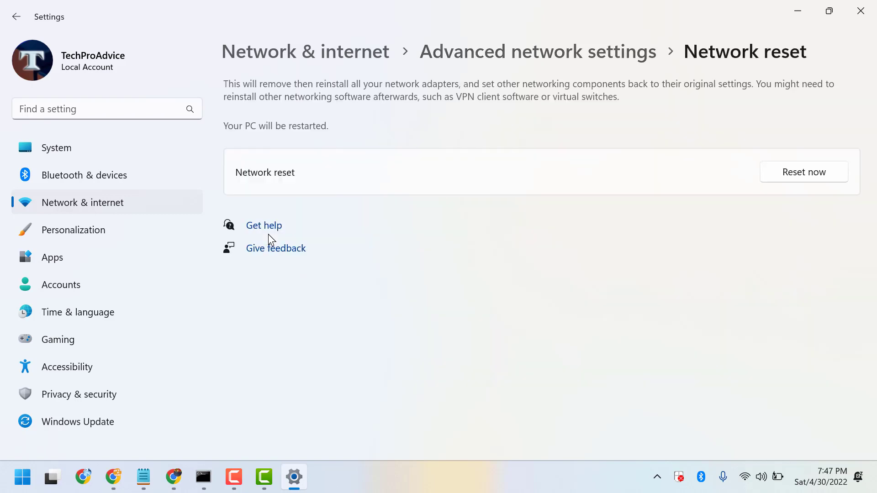
mouse_move(399, 126)
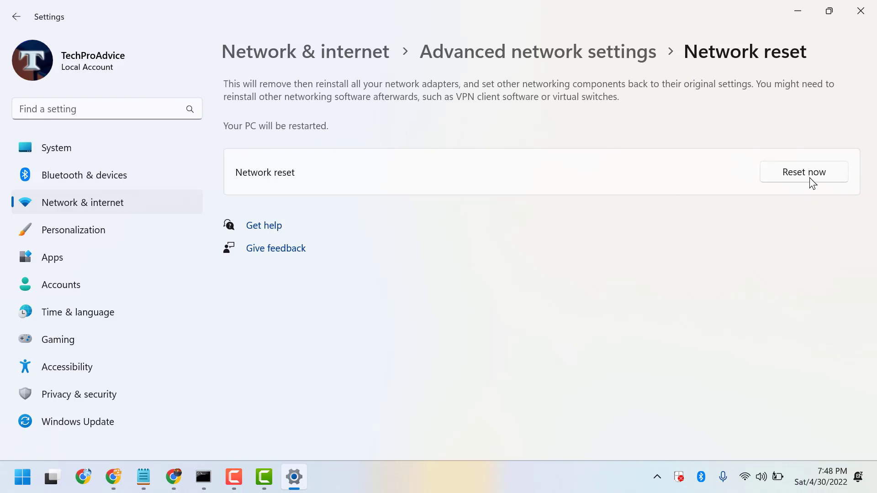
mouse_move(874, 169)
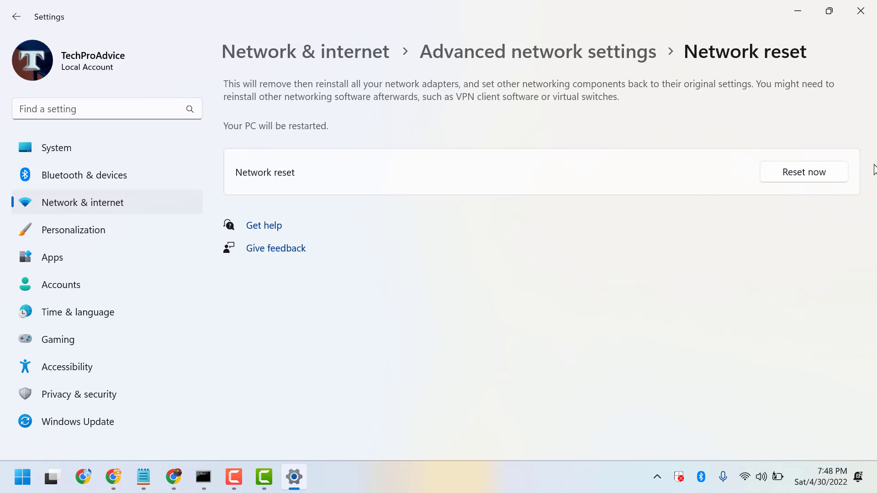
- Start the network reset with Reset now, answer No, and bring the Notepad note back in front
left_click(803, 172)
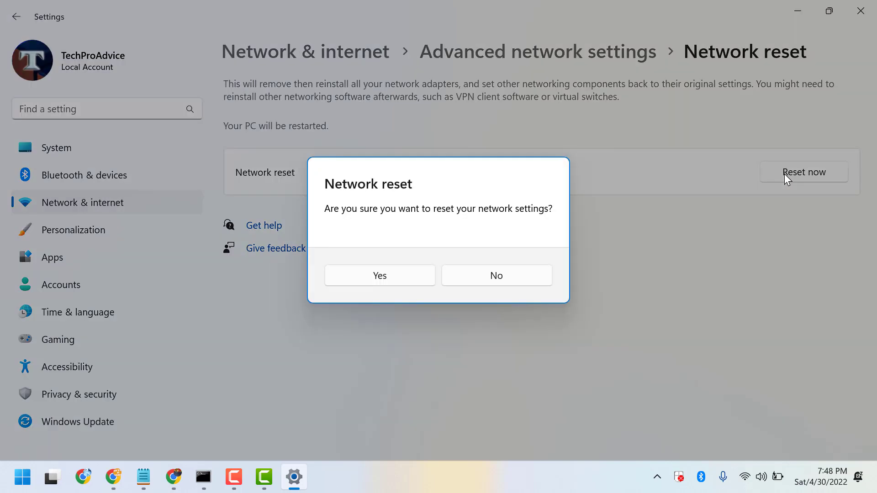
mouse_move(344, 247)
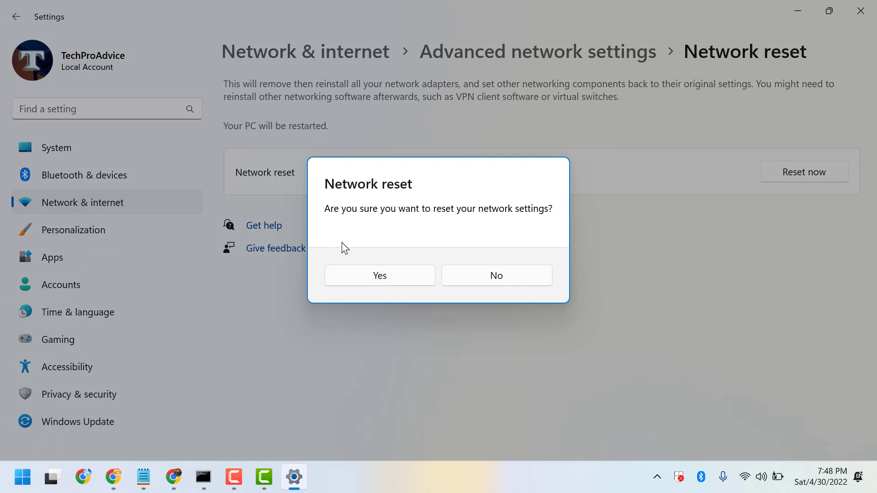
mouse_move(529, 214)
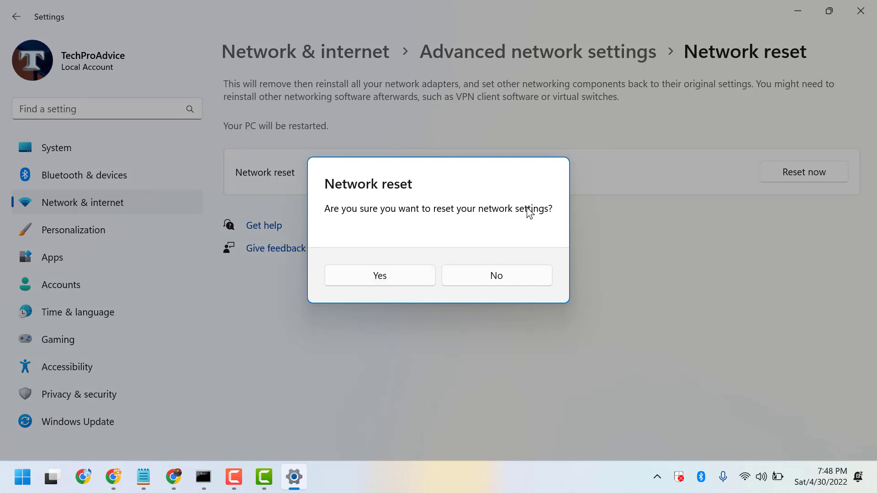
left_click(495, 275)
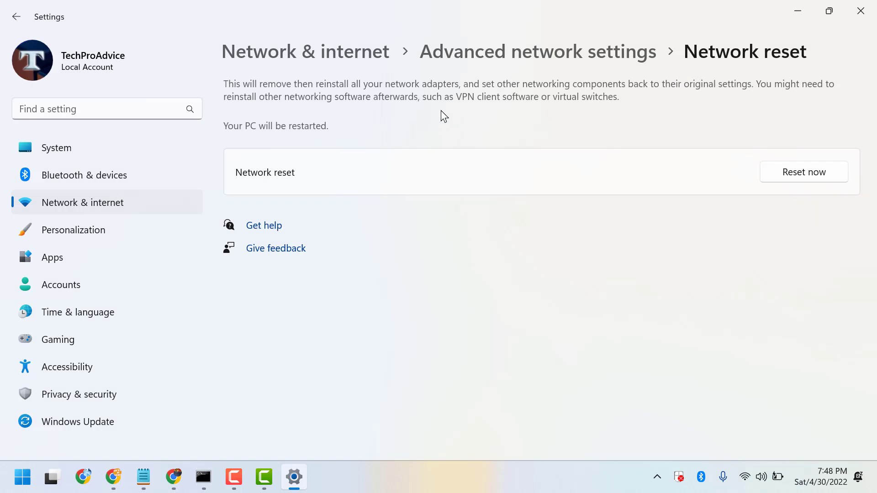
mouse_move(340, 123)
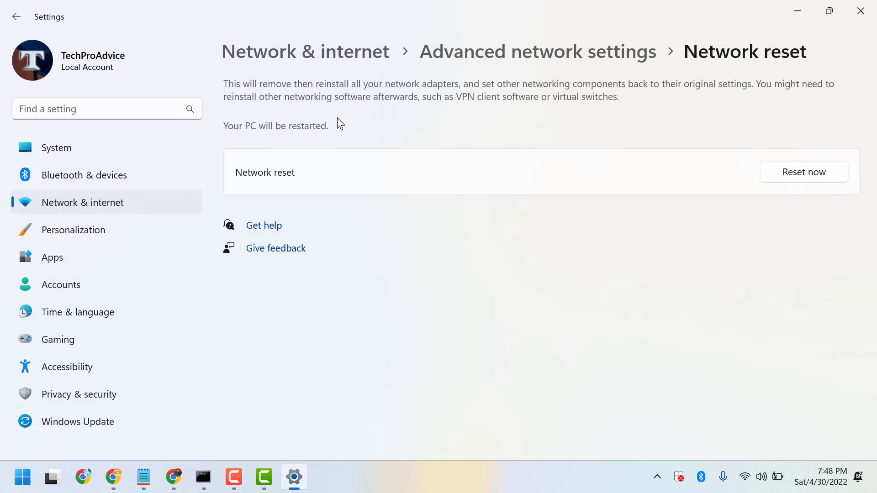
mouse_move(334, 118)
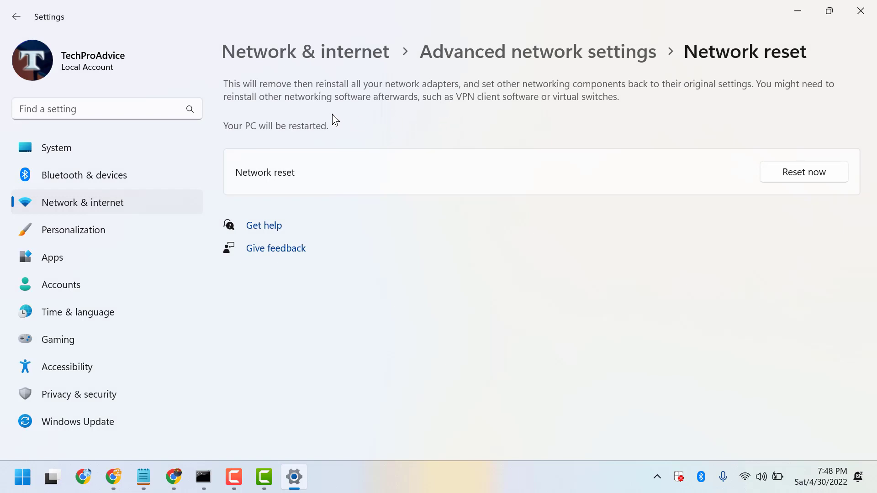
mouse_move(467, 105)
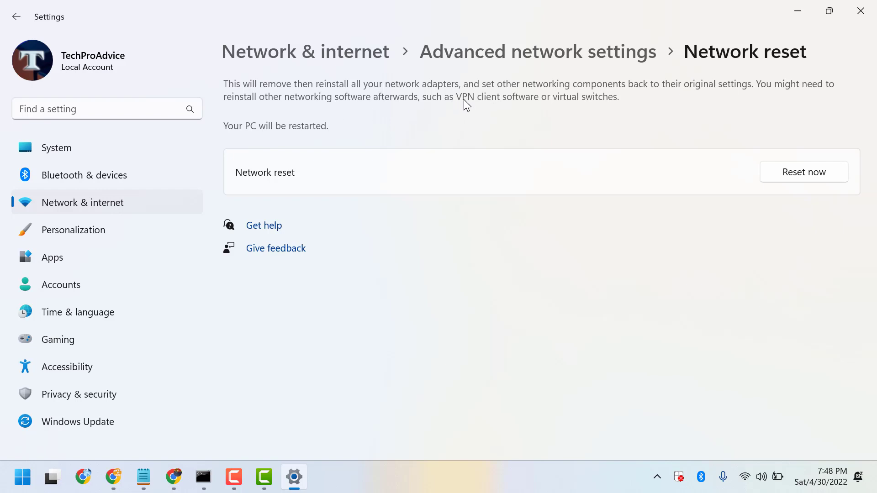
mouse_move(577, 100)
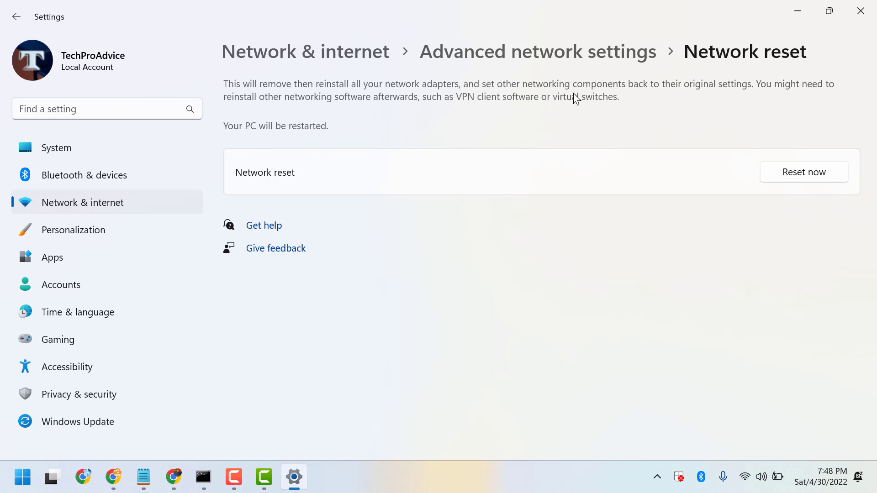
mouse_move(606, 111)
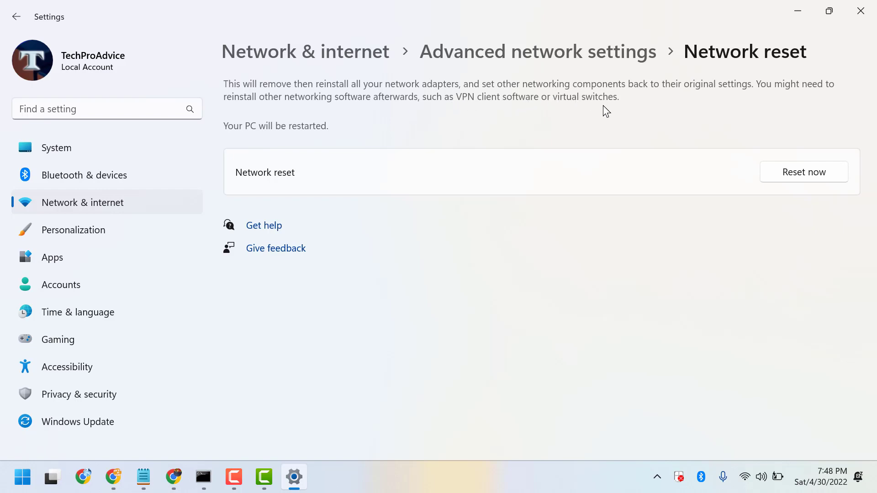
mouse_move(196, 469)
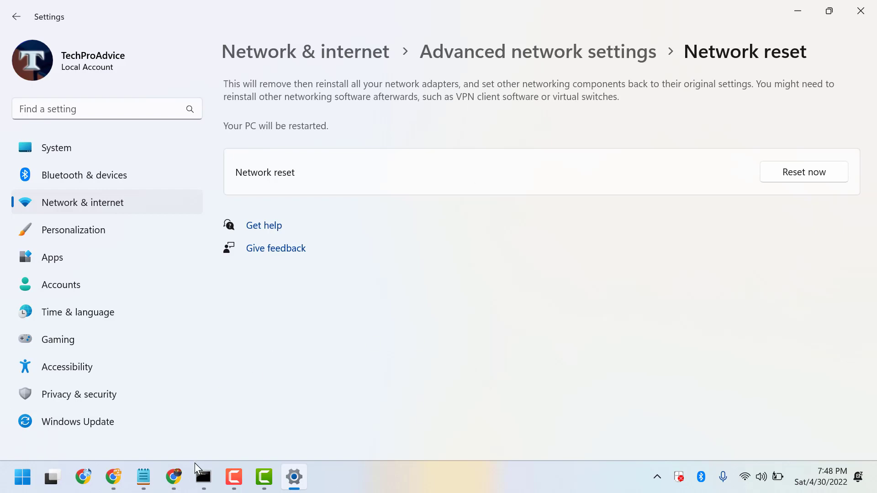
left_click(143, 476)
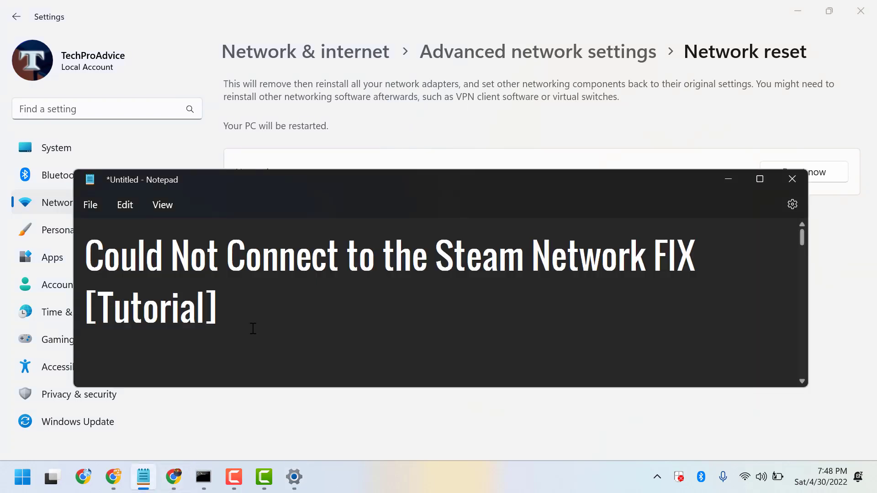